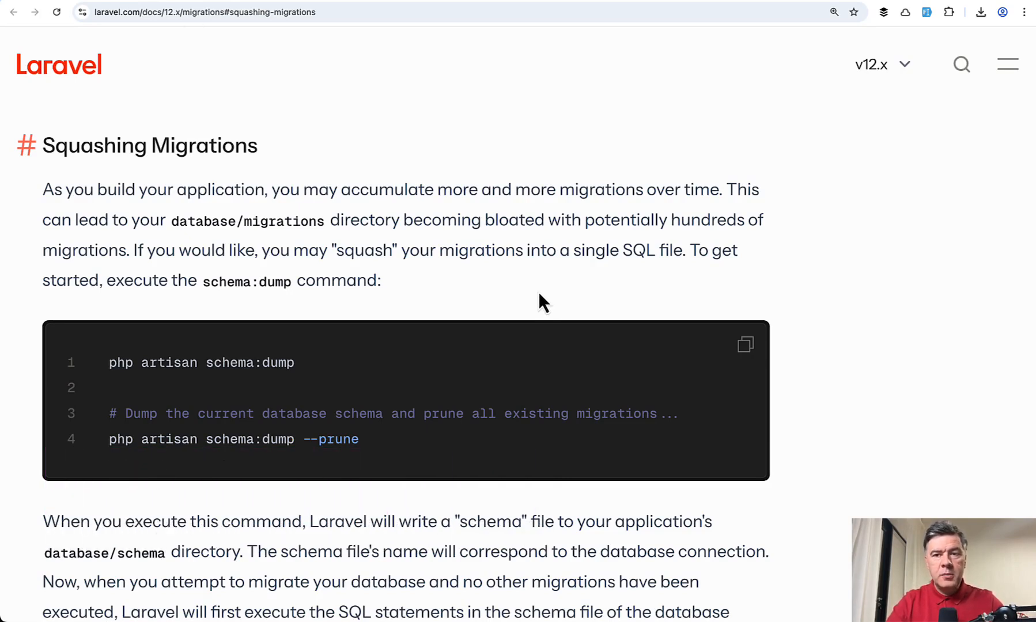
{"action": "mouse_move", "coordinate": [424, 43]}
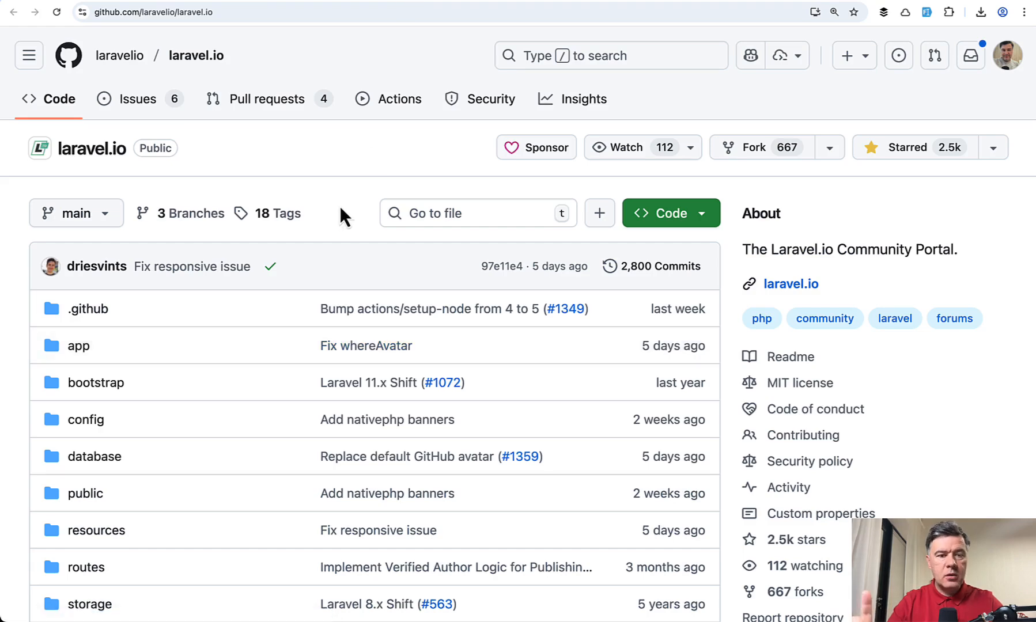
{"action": "mouse_move", "coordinate": [348, 194]}
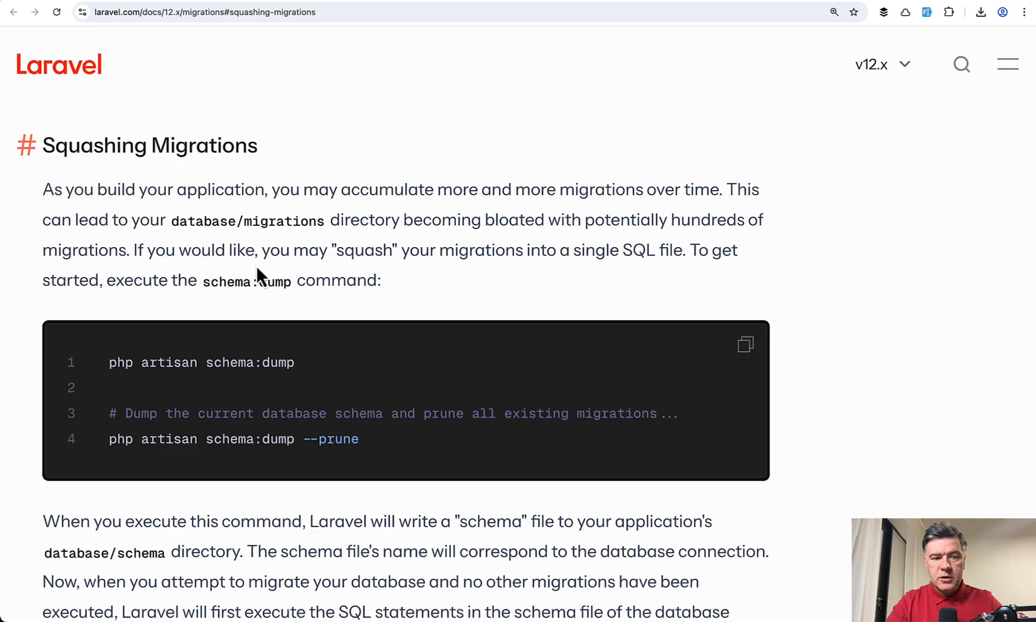
Highlight the loaded mysql-schema.sql path and the seven migrations run after it
{"action": "double_click", "coordinate": [248, 280]}
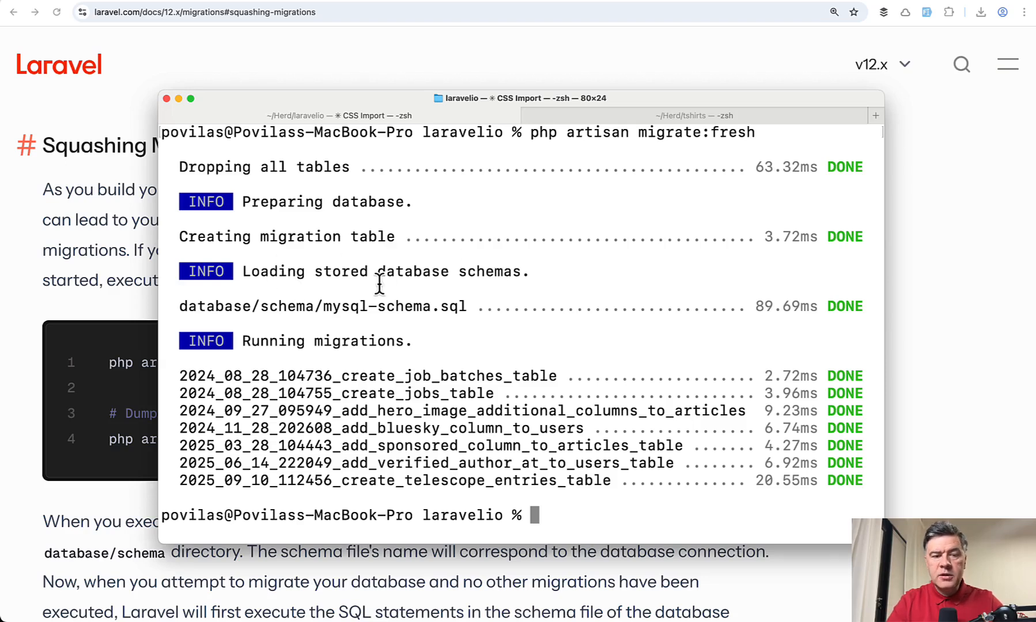
{"action": "mouse_move", "coordinate": [234, 306]}
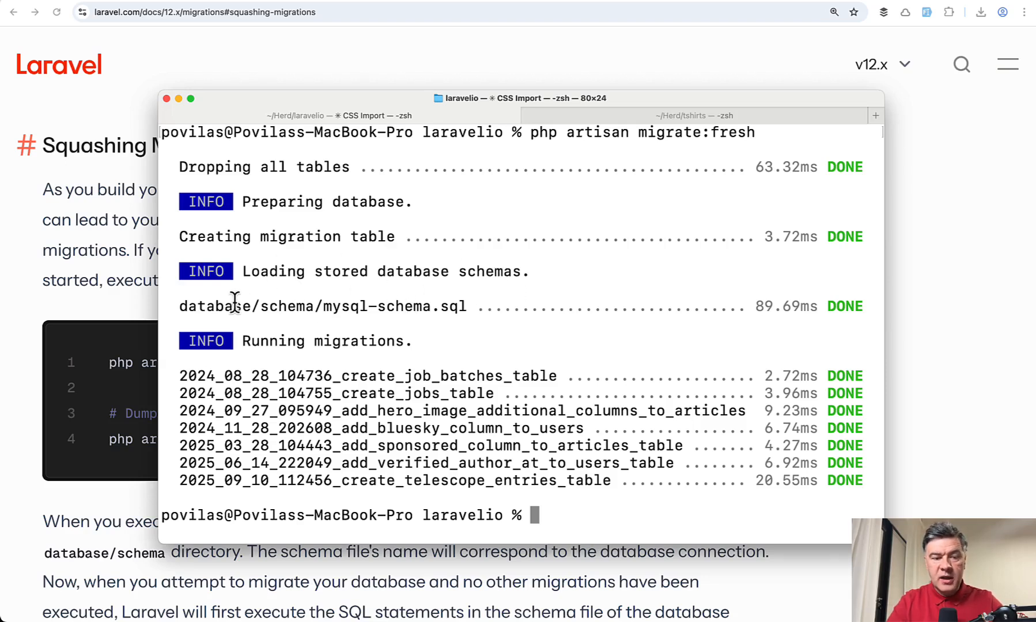
{"action": "left_click_drag", "start_coordinate": [233, 306], "coordinate": [467, 306]}
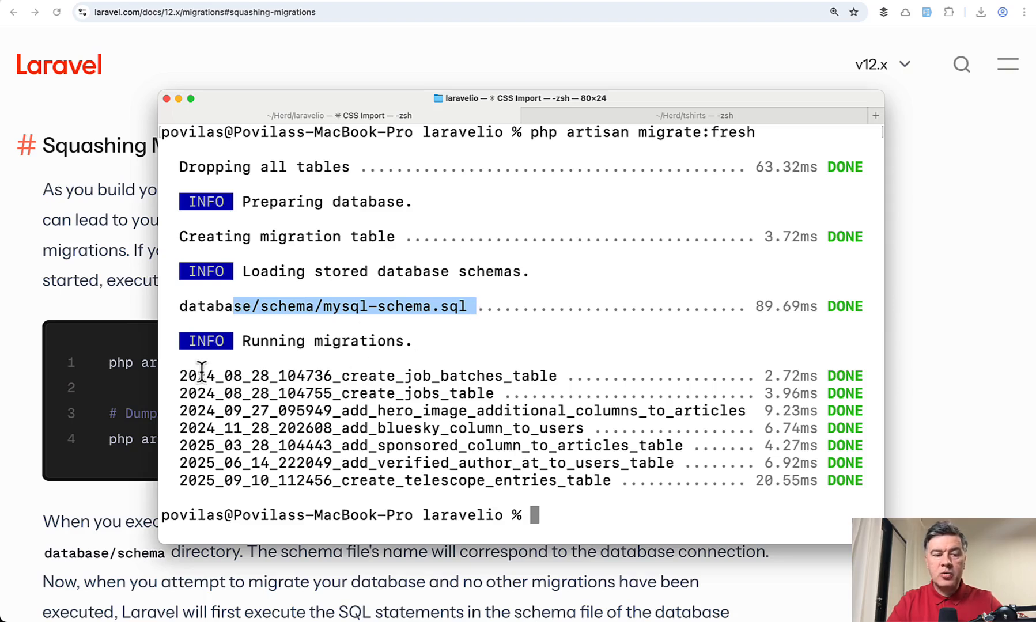
{"action": "left_click_drag", "start_coordinate": [198, 376], "coordinate": [297, 463]}
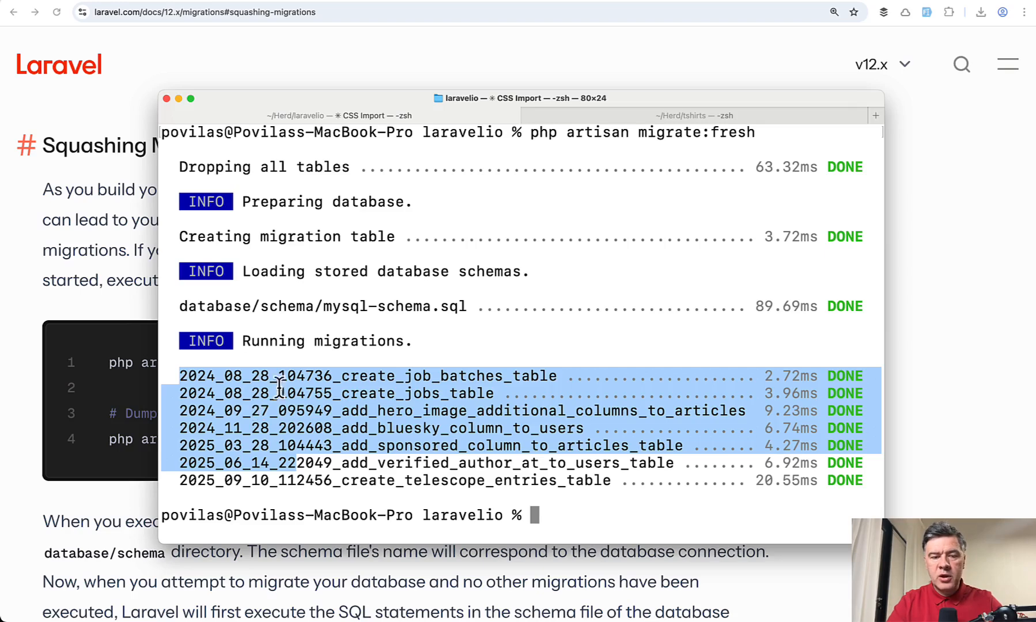
{"action": "mouse_move", "coordinate": [258, 300]}
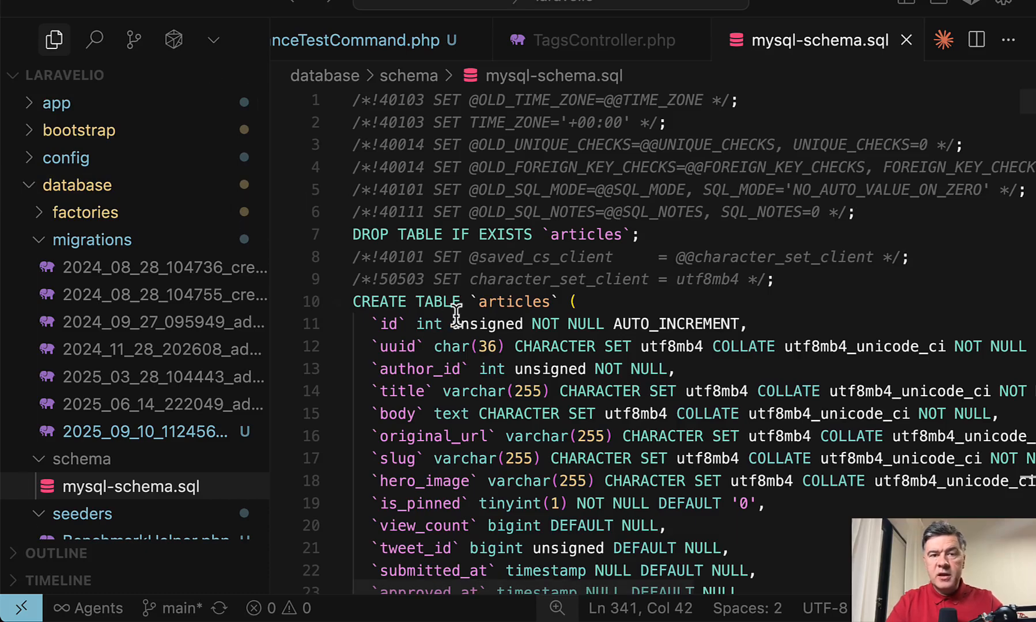
{"action": "mouse_move", "coordinate": [410, 347]}
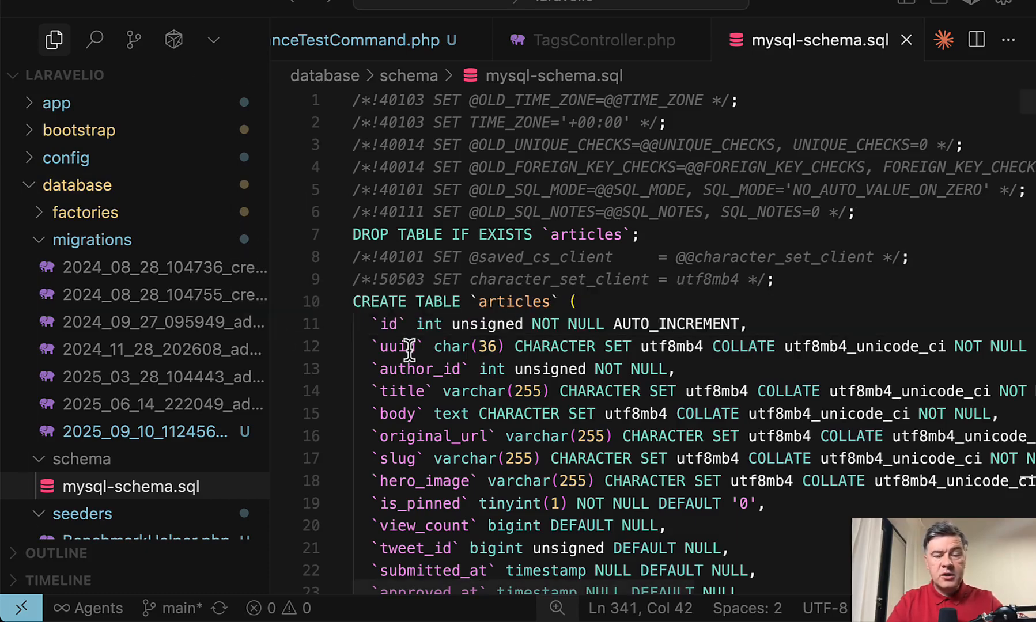
{"action": "mouse_move", "coordinate": [238, 363]}
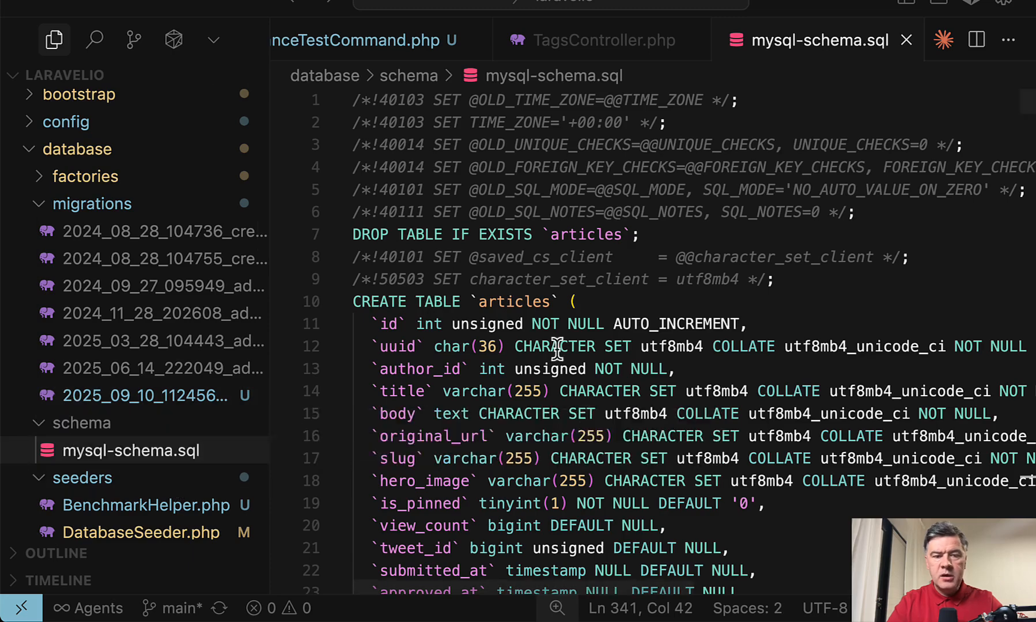
Scroll mysql-schema.sql through articles and failed_jobs down to the users table and migration rows
{"action": "scroll", "scroll_direction": "down", "scroll_amount": 3}
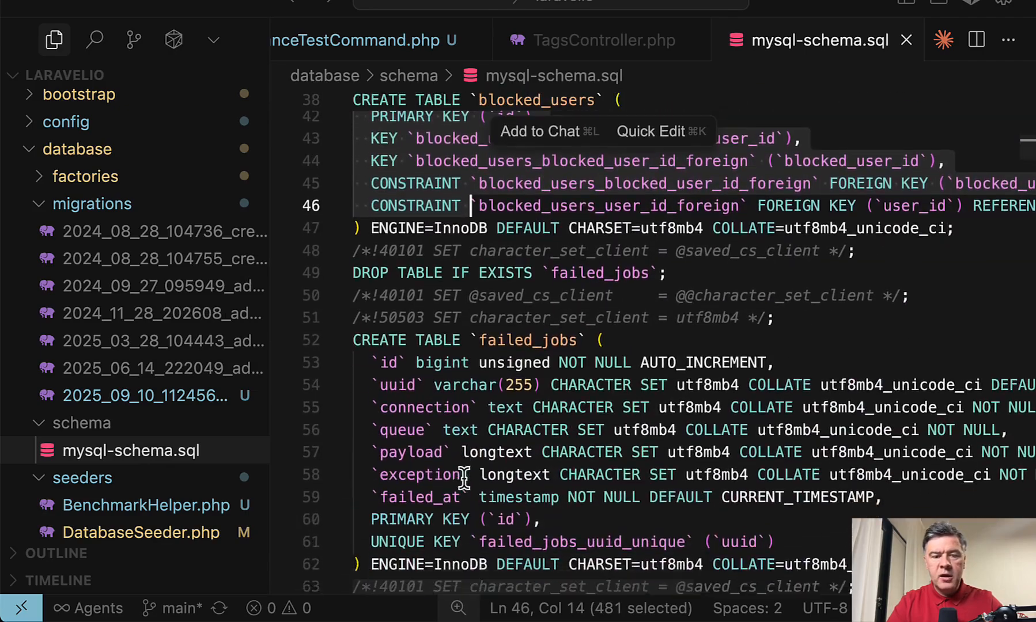
{"action": "scroll", "scroll_direction": "down", "scroll_amount": 3}
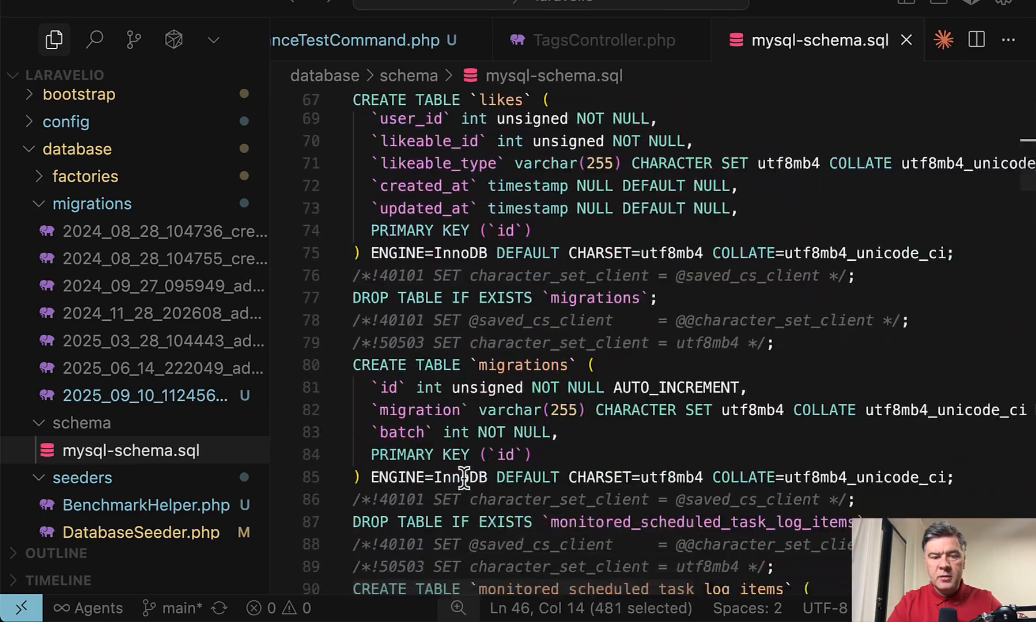
{"action": "scroll", "scroll_direction": "down", "scroll_amount": 3}
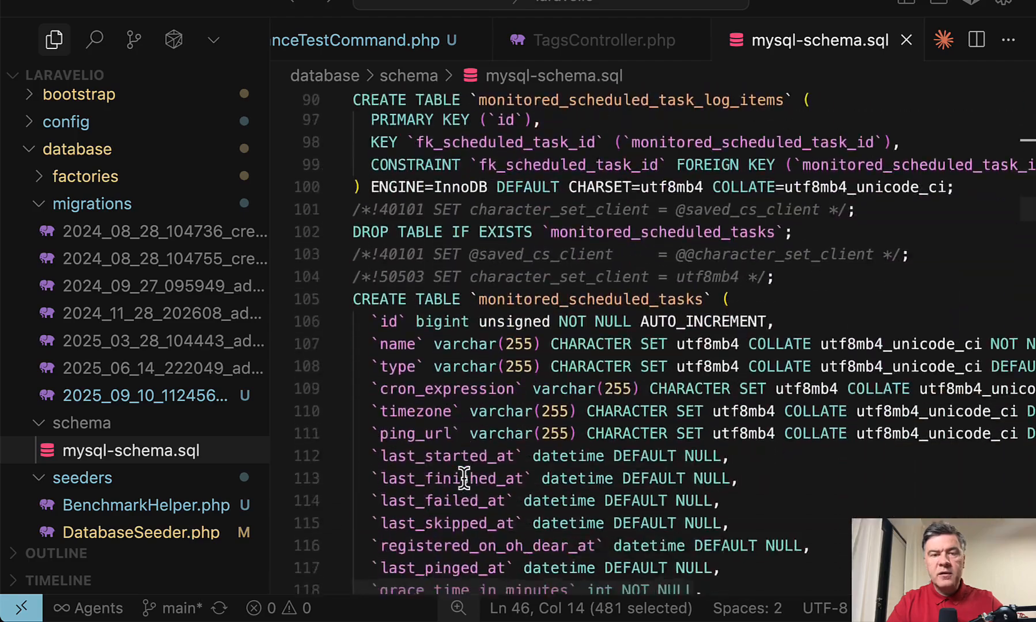
{"action": "scroll", "scroll_direction": "down", "scroll_amount": 3}
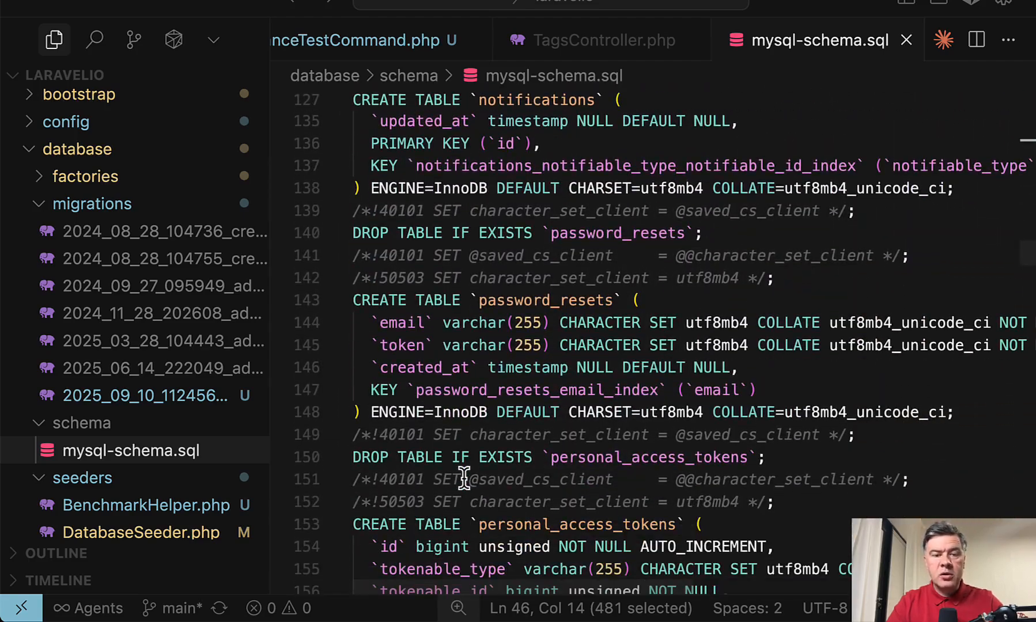
{"action": "scroll", "scroll_direction": "down", "scroll_amount": 3}
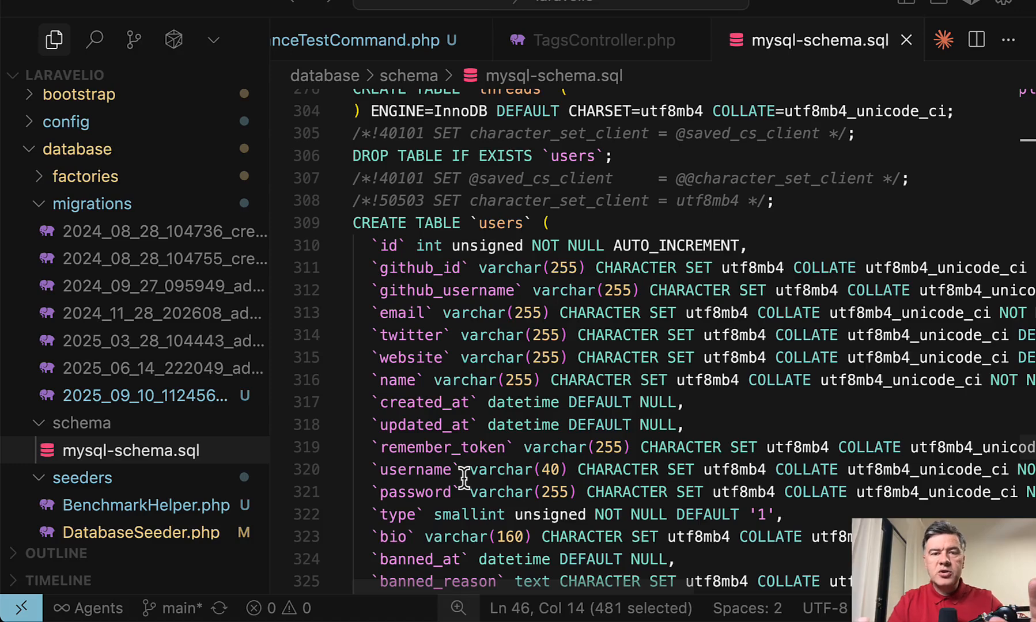
{"action": "scroll", "scroll_direction": "down", "scroll_amount": 3}
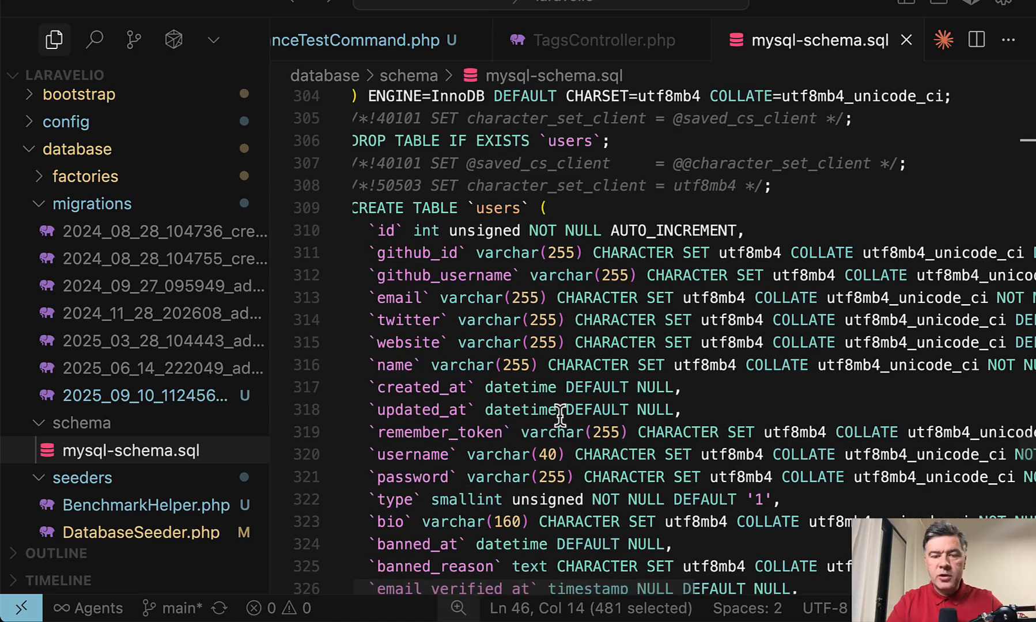
{"action": "mouse_move", "coordinate": [597, 522]}
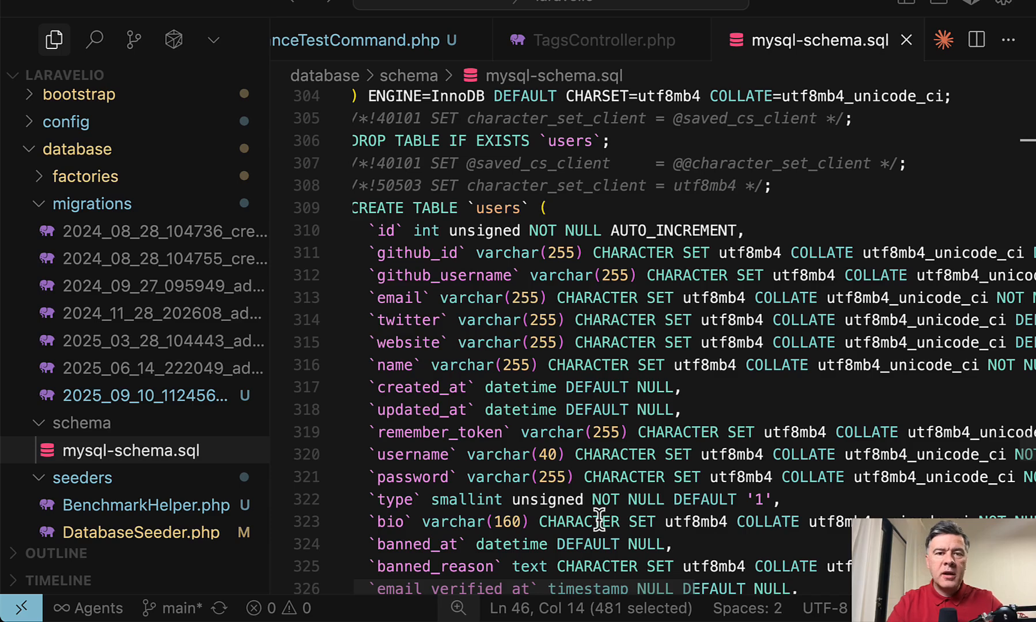
{"action": "mouse_move", "coordinate": [607, 551]}
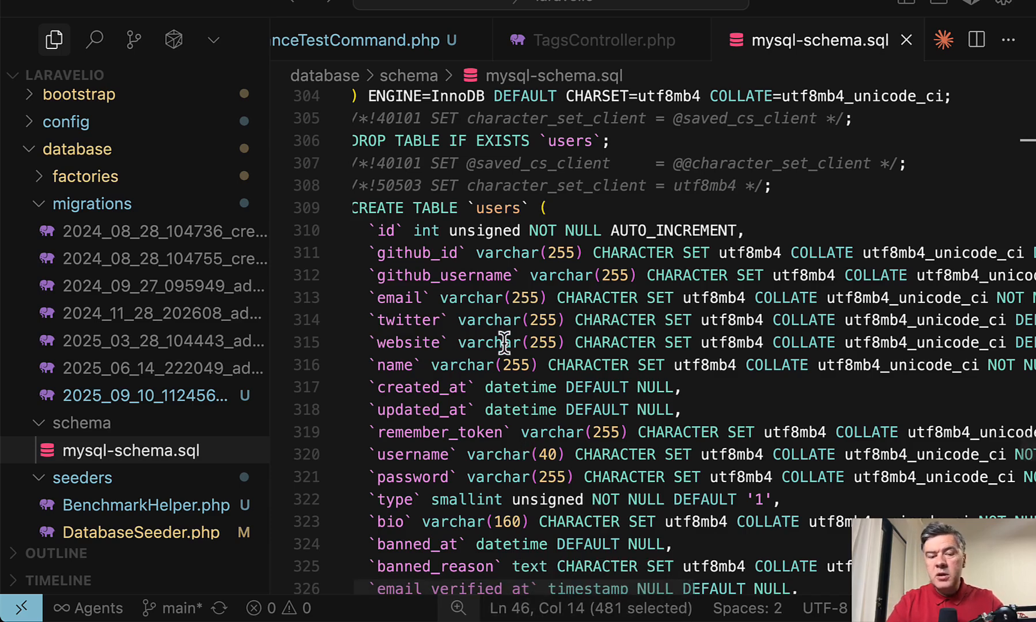
{"action": "scroll", "scroll_direction": "down", "scroll_amount": 3}
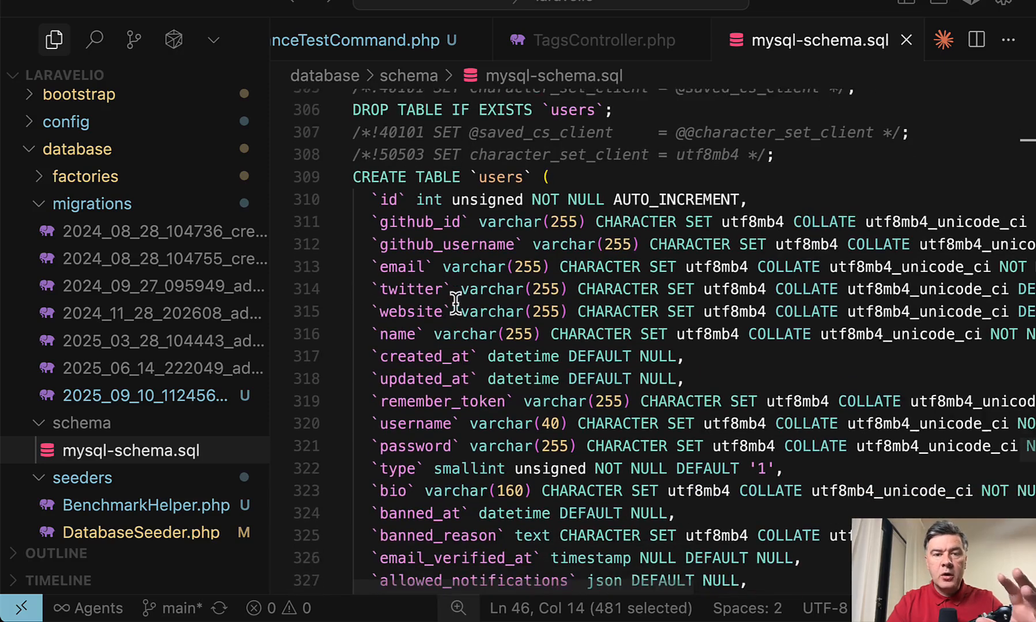
{"action": "scroll", "scroll_direction": "down", "scroll_amount": 3}
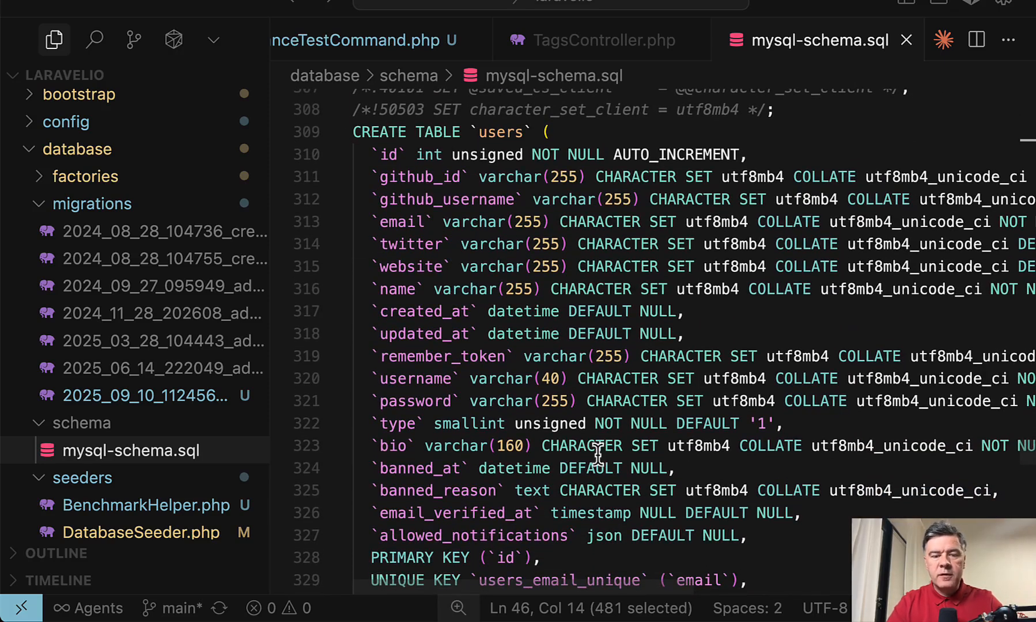
{"action": "scroll", "scroll_direction": "down", "scroll_amount": 3}
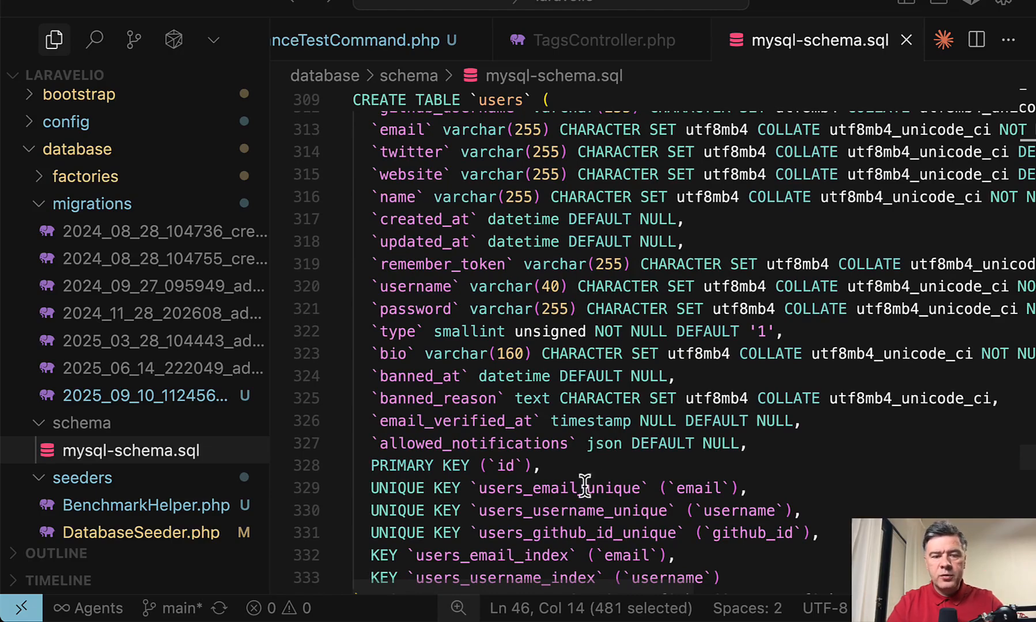
{"action": "scroll", "scroll_direction": "down", "scroll_amount": 3}
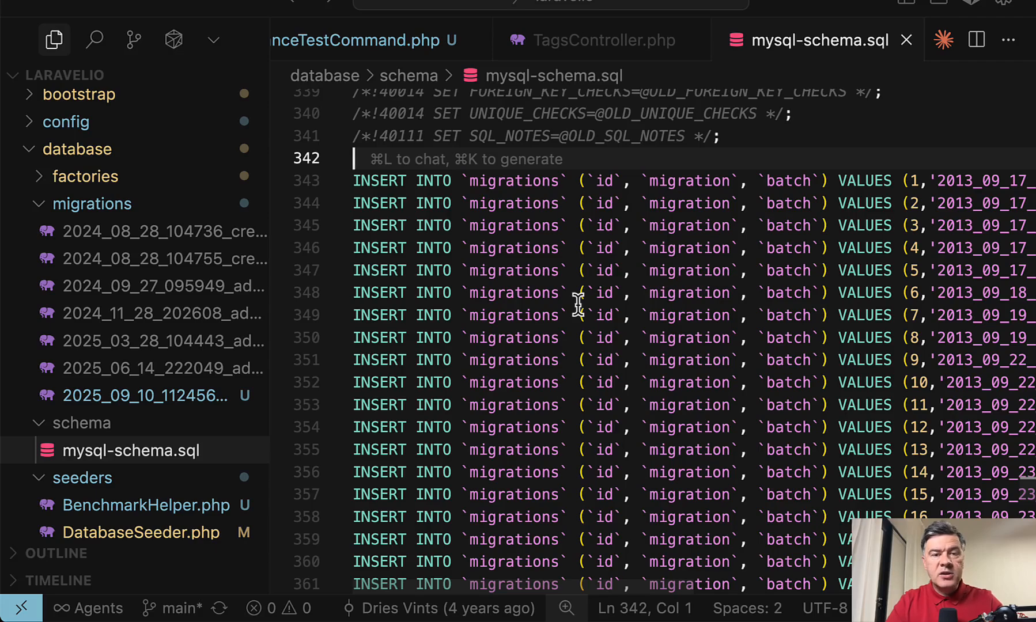
{"action": "mouse_move", "coordinate": [553, 229]}
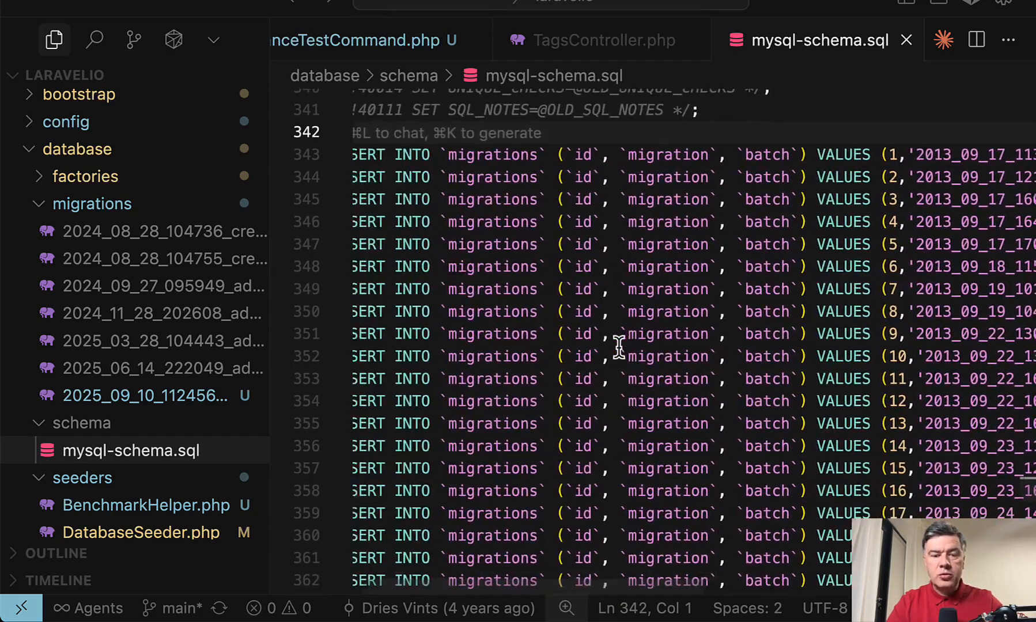
{"action": "scroll", "scroll_direction": "down", "scroll_amount": 3}
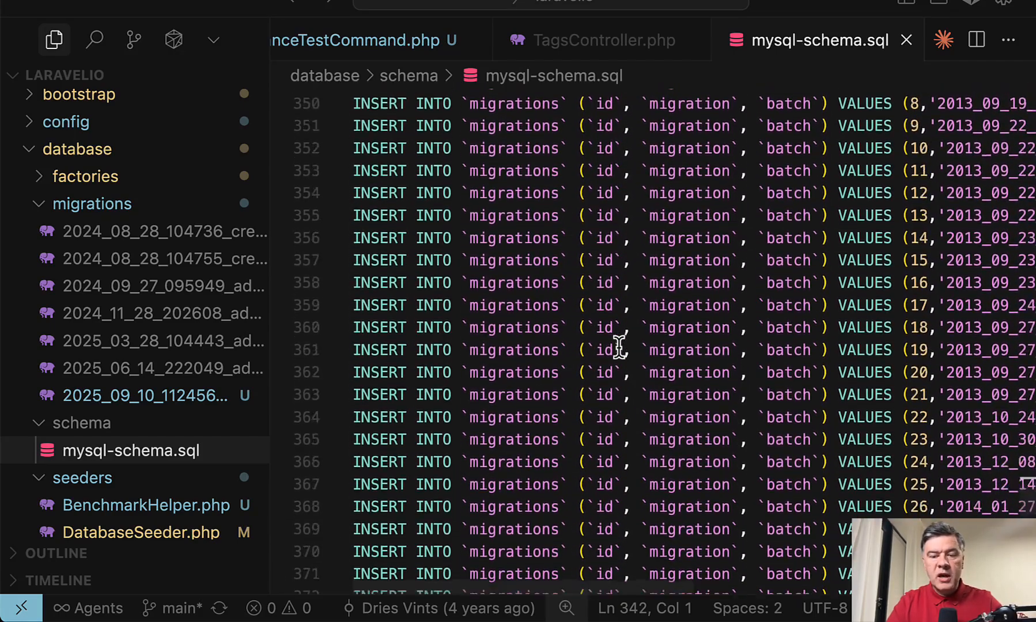
{"action": "scroll", "scroll_direction": "down", "scroll_amount": 3}
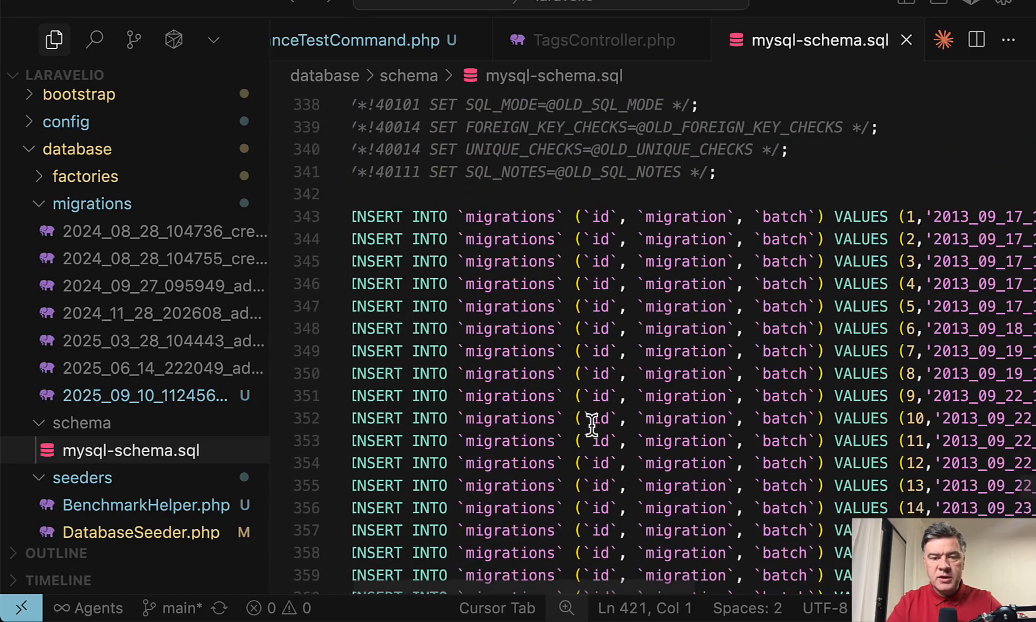
{"action": "scroll", "scroll_direction": "right", "scroll_amount": 3}
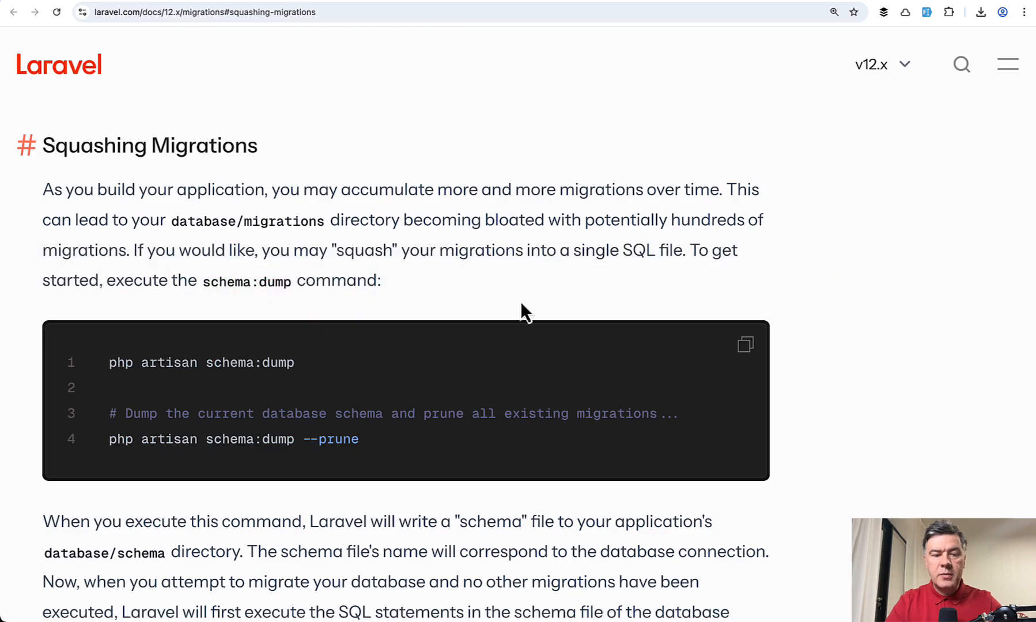
{"action": "mouse_move", "coordinate": [458, 355]}
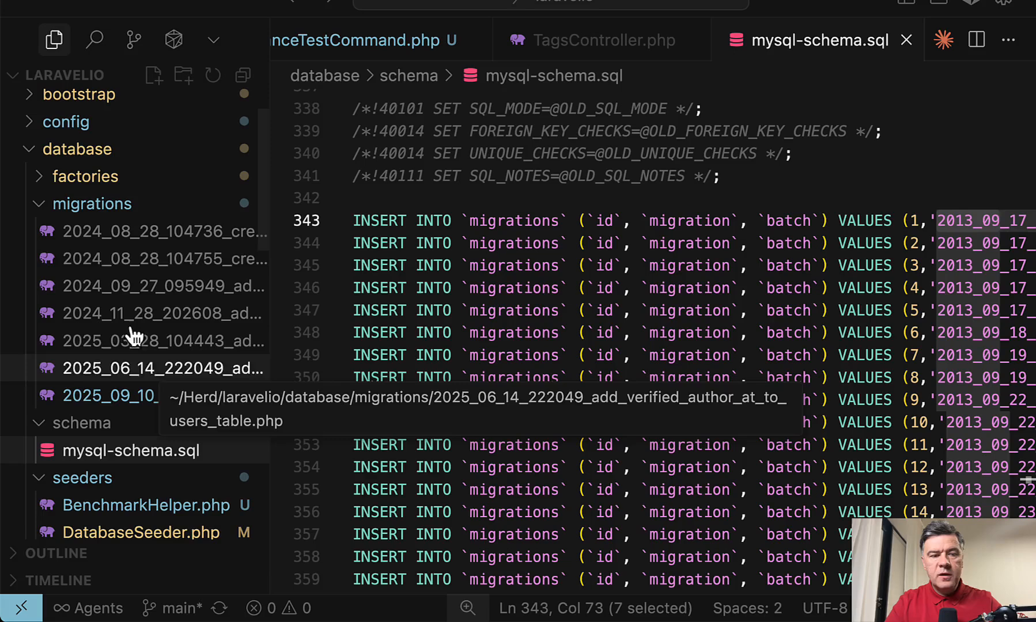
{"action": "mouse_move", "coordinate": [722, 366]}
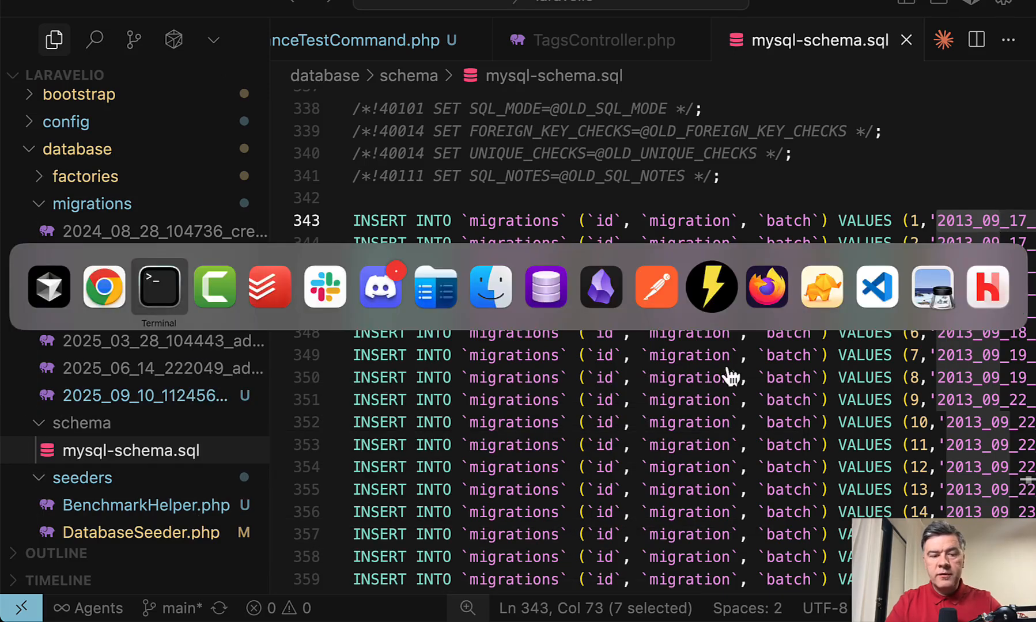
Bring the Terminal window with the migrate:fresh output to the front
{"action": "left_click", "coordinate": [159, 287]}
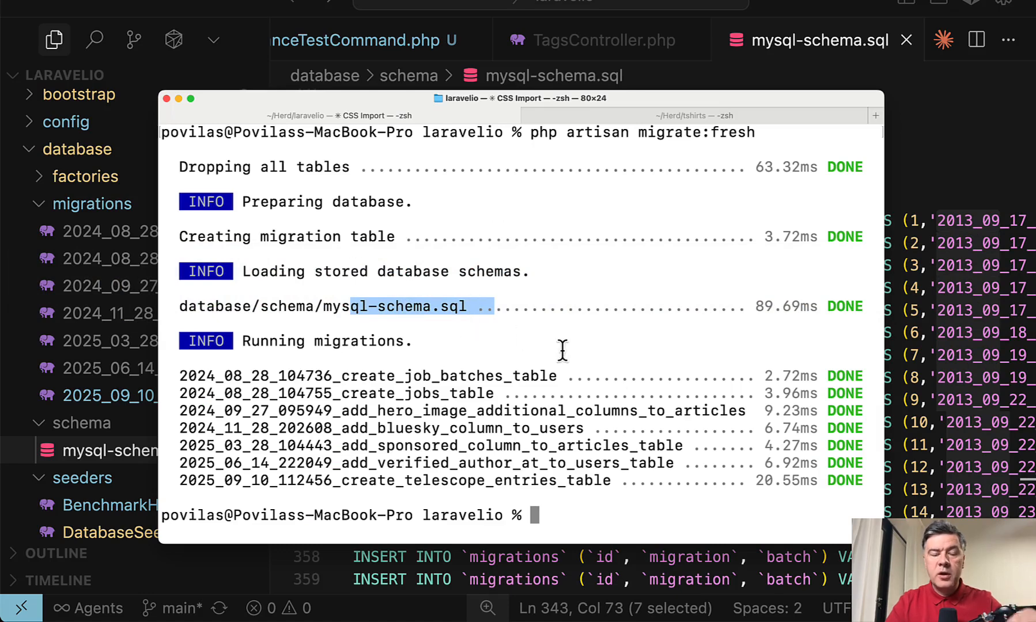
{"action": "mouse_move", "coordinate": [567, 345]}
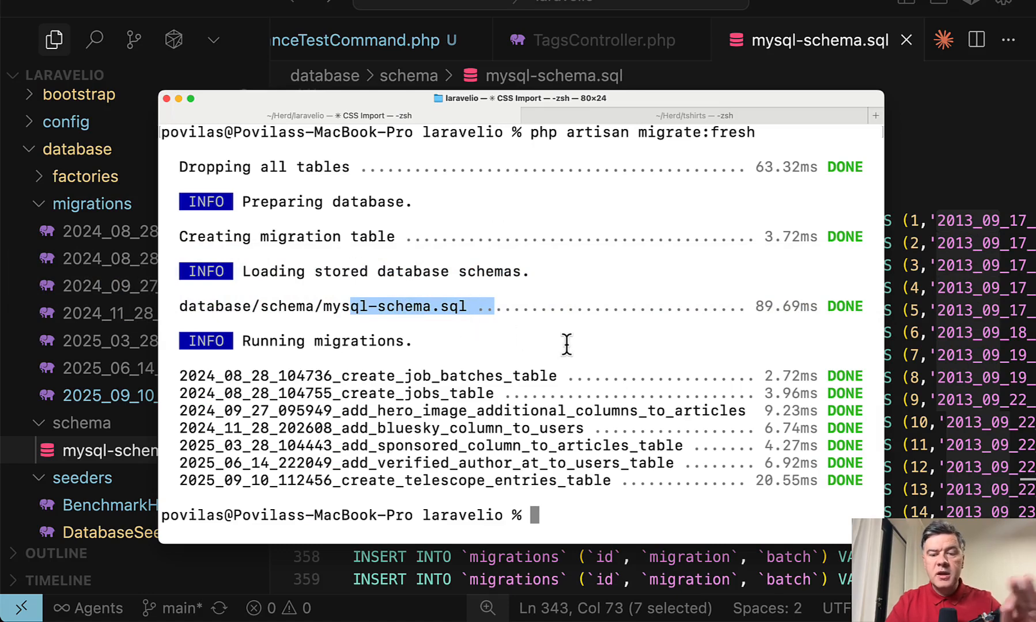
{"action": "mouse_move", "coordinate": [492, 411]}
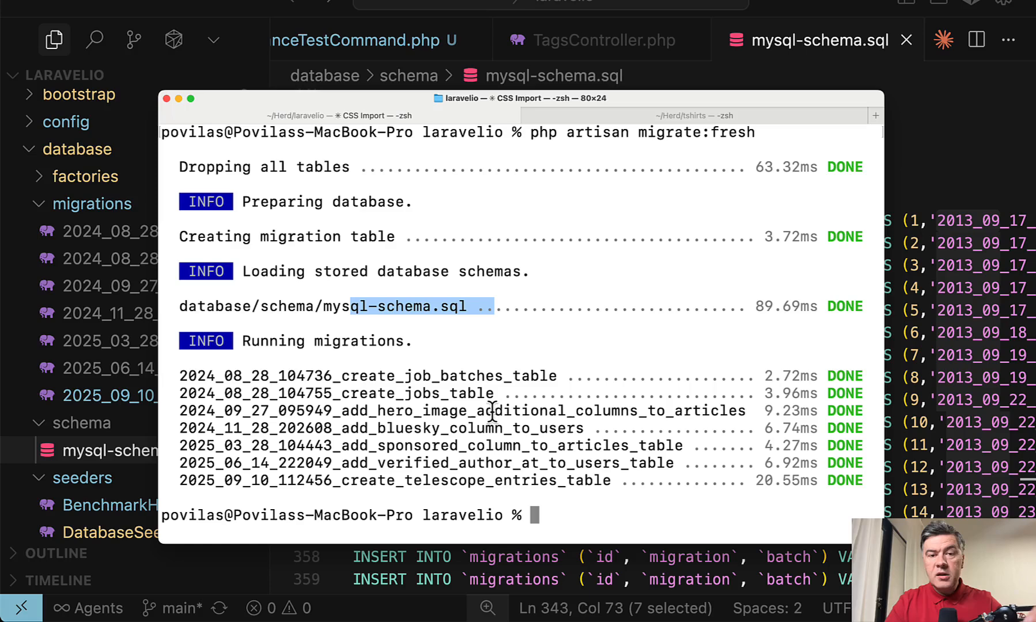
{"action": "mouse_move", "coordinate": [602, 511]}
{"action": "type", "text": "php artisan schema:dump"}
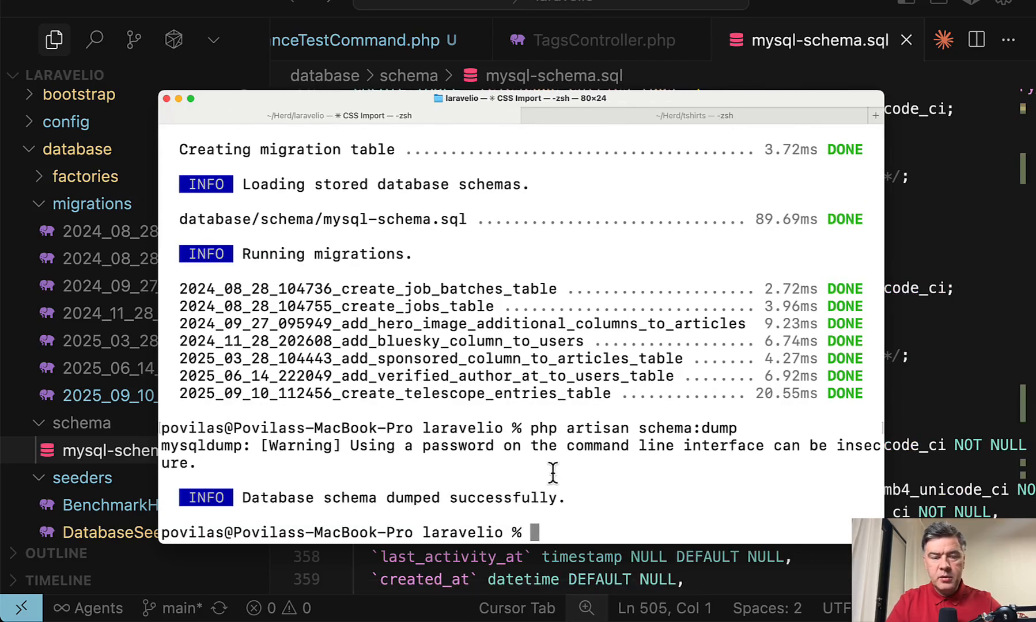
{"action": "mouse_move", "coordinate": [476, 495]}
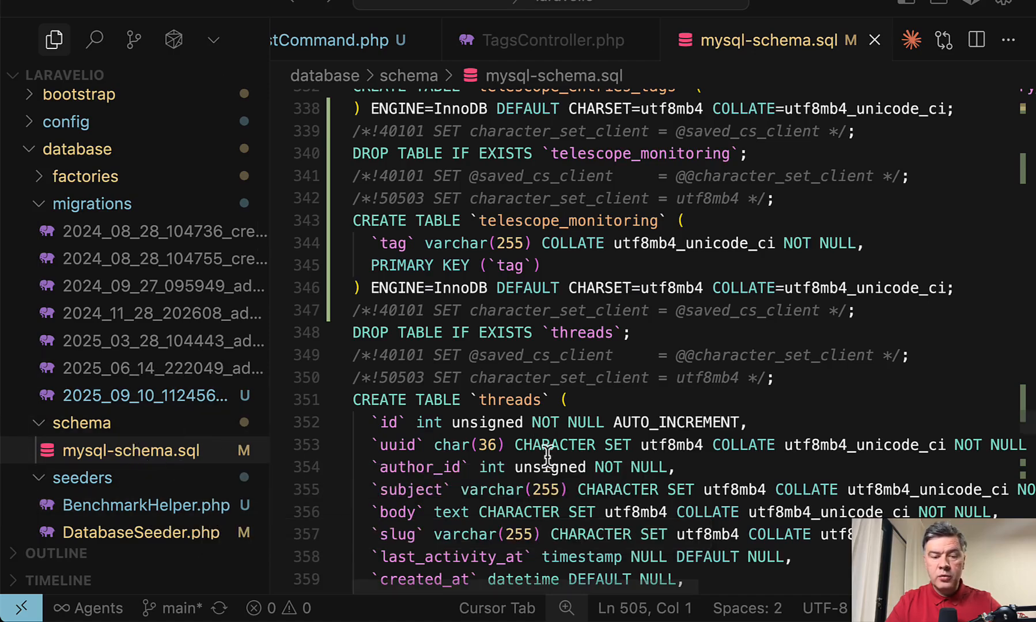
{"action": "scroll", "scroll_direction": "down", "scroll_amount": 3}
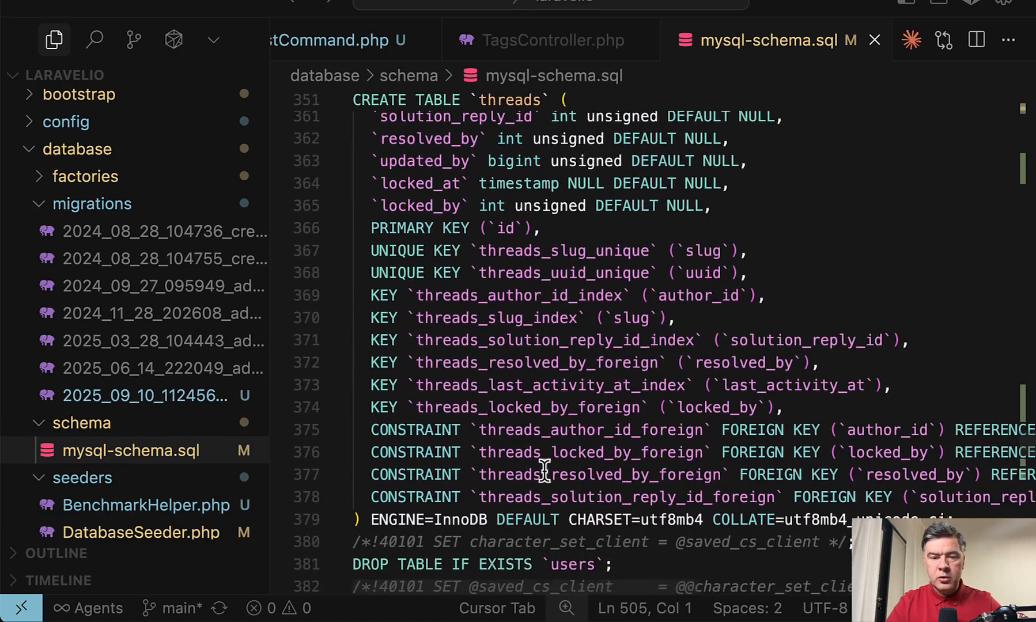
{"action": "scroll", "scroll_direction": "down", "scroll_amount": 3}
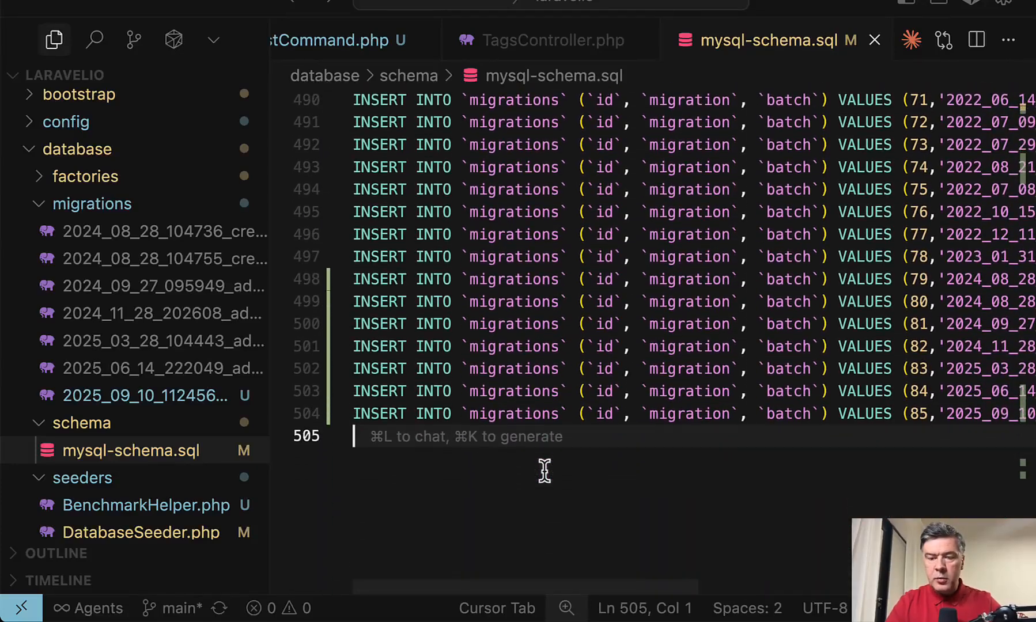
{"action": "scroll", "scroll_direction": "right", "scroll_amount": 3}
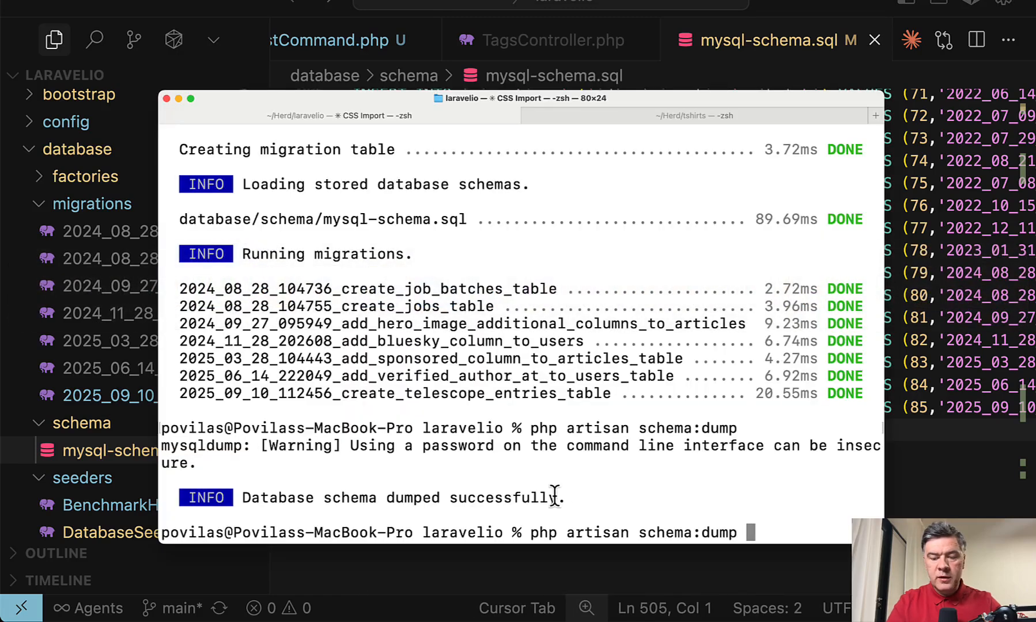
Rerun schema:dump with the --prune flag to delete the existing migrations
{"action": "type", "text": "--prune"}
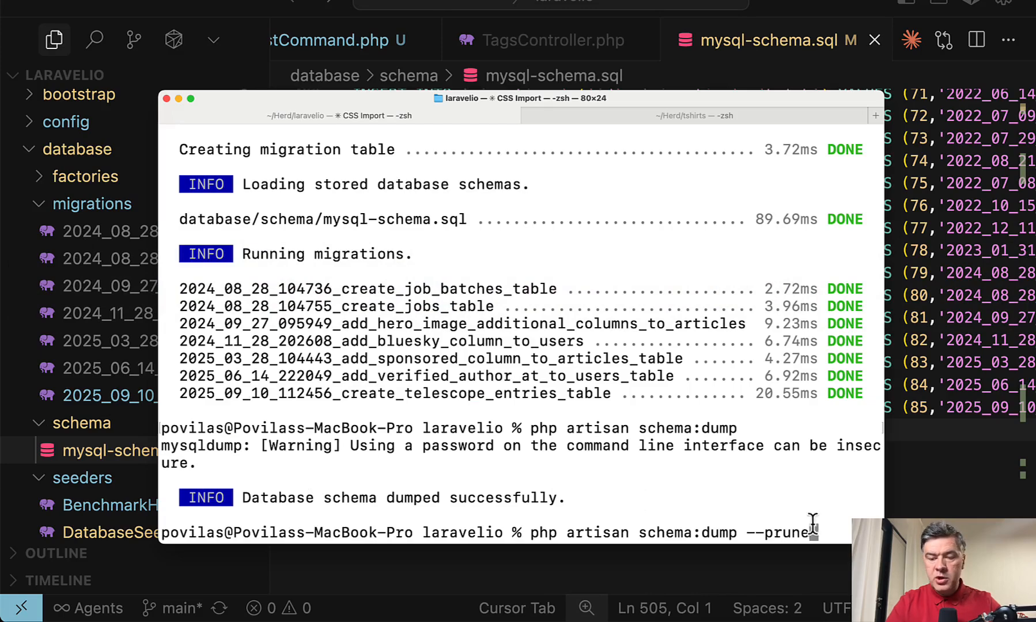
{"action": "key", "text": "Enter"}
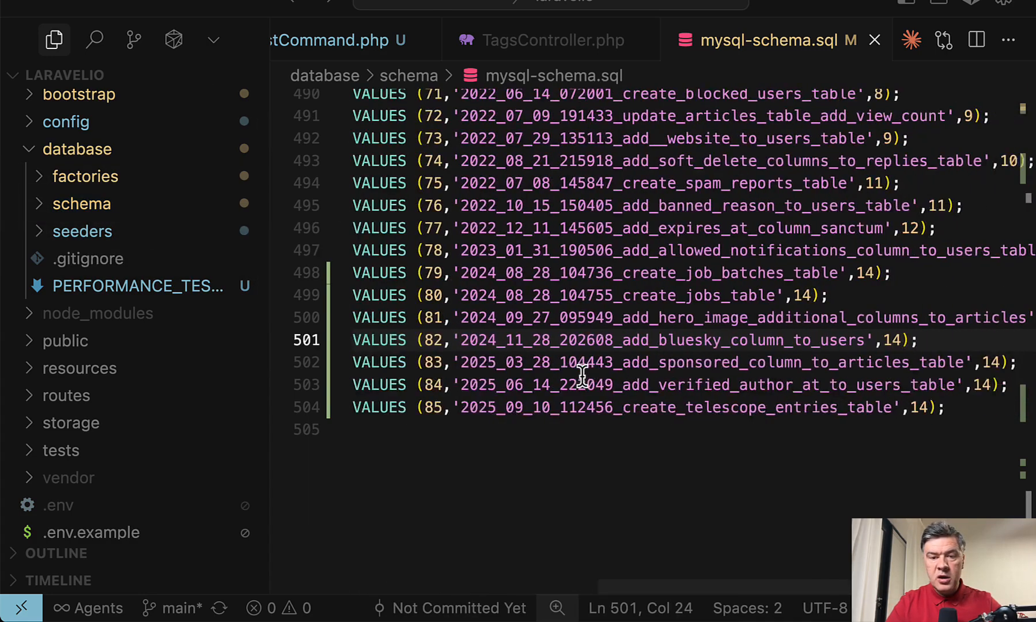
Expand the database/schema folder to reveal mysql-schema.sql as its only file
{"action": "scroll", "scroll_direction": "left", "scroll_amount": 3}
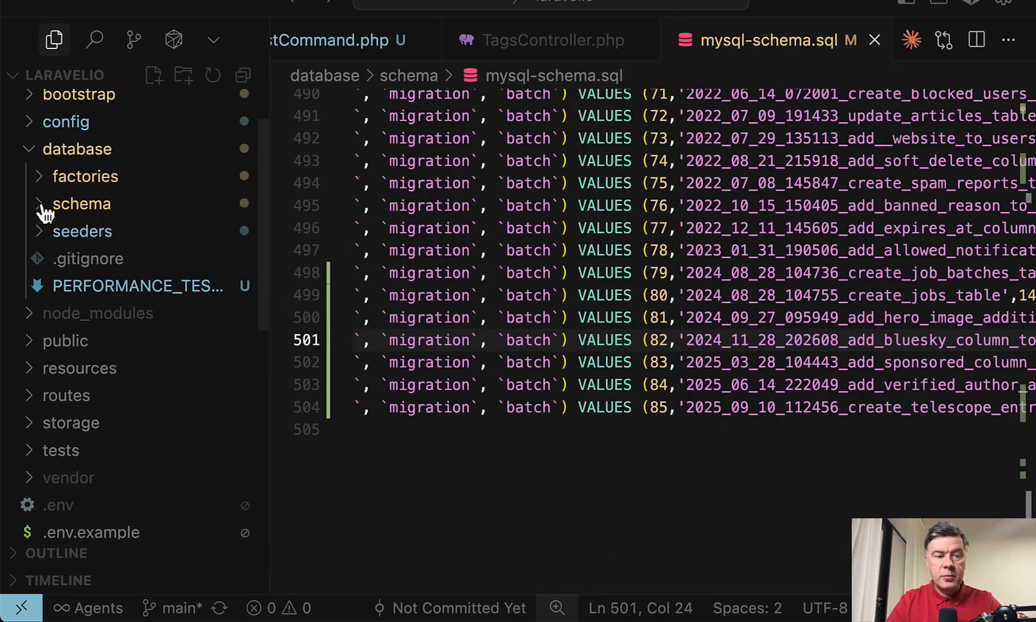
{"action": "left_click", "coordinate": [81, 204]}
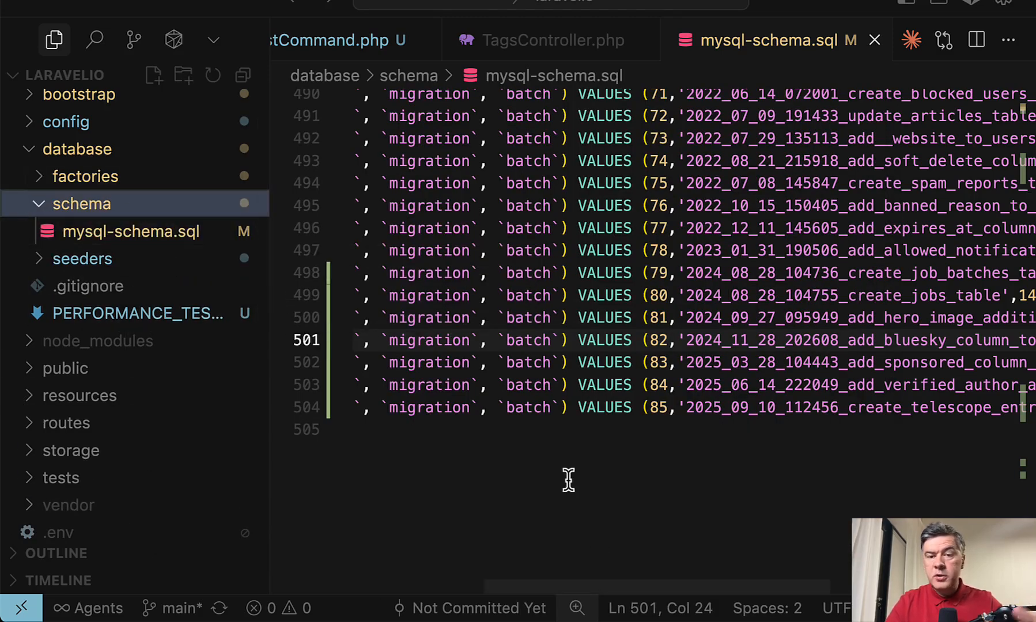
{"action": "mouse_move", "coordinate": [541, 430]}
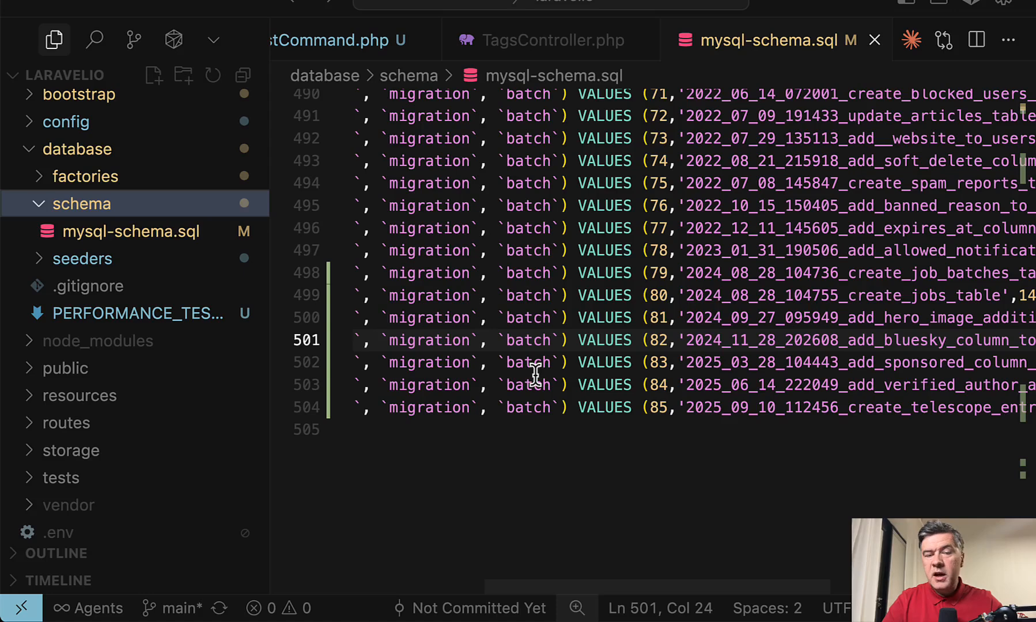
{"action": "mouse_move", "coordinate": [205, 135]}
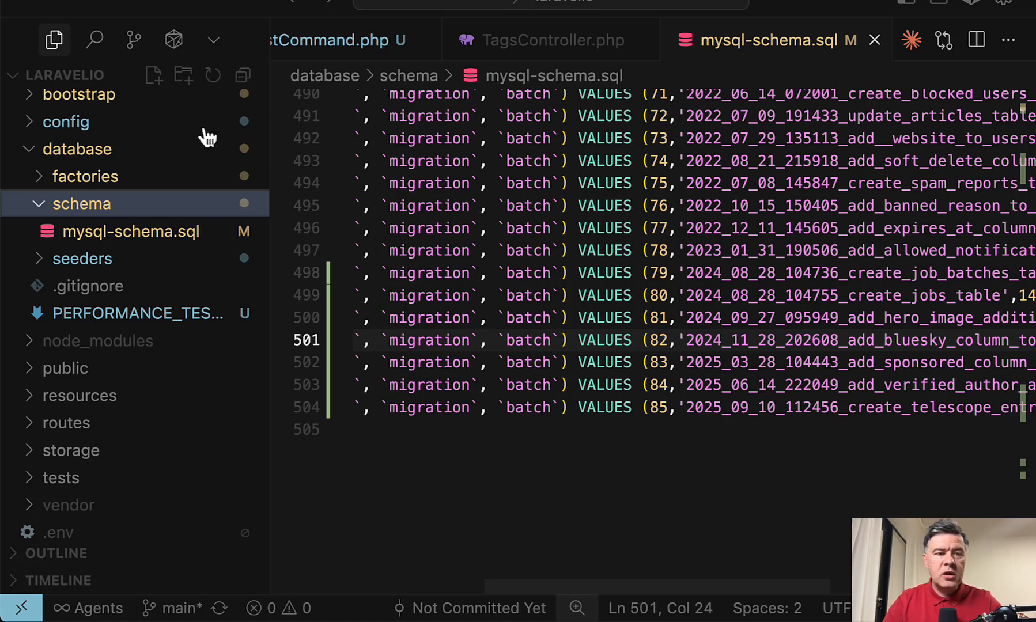
{"action": "mouse_move", "coordinate": [608, 385]}
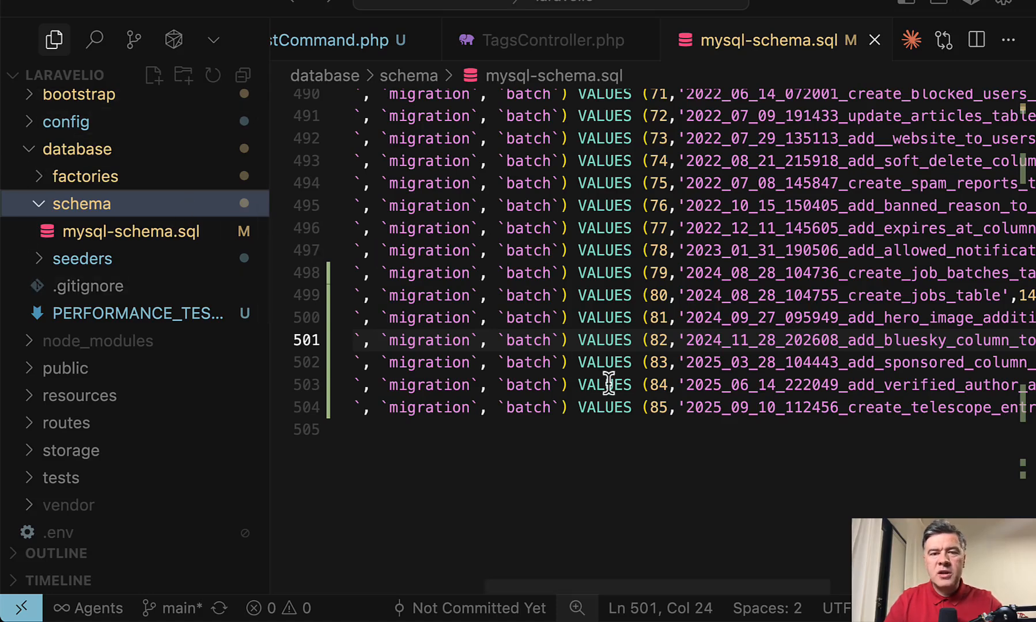